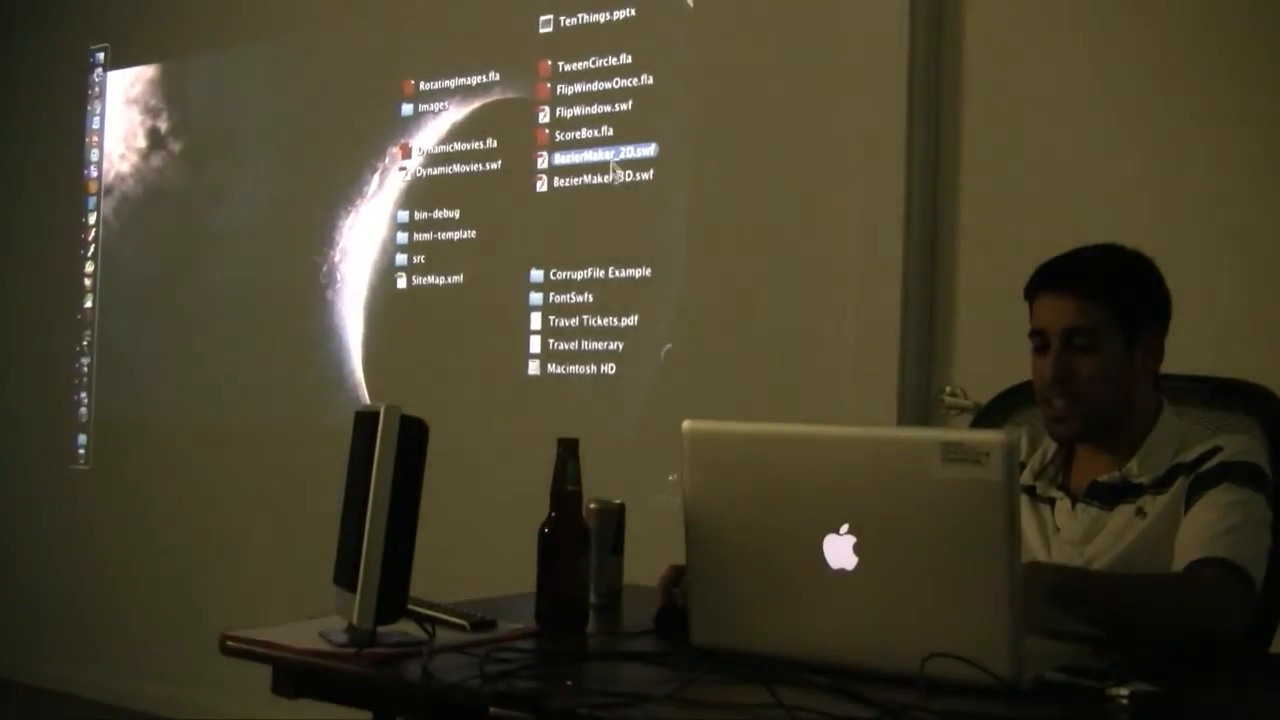
Step: Launch BezierMaker_2D.swf in Flash Player via Finder's Open With menu
{"action": "right_click", "coordinate": [596, 156]}
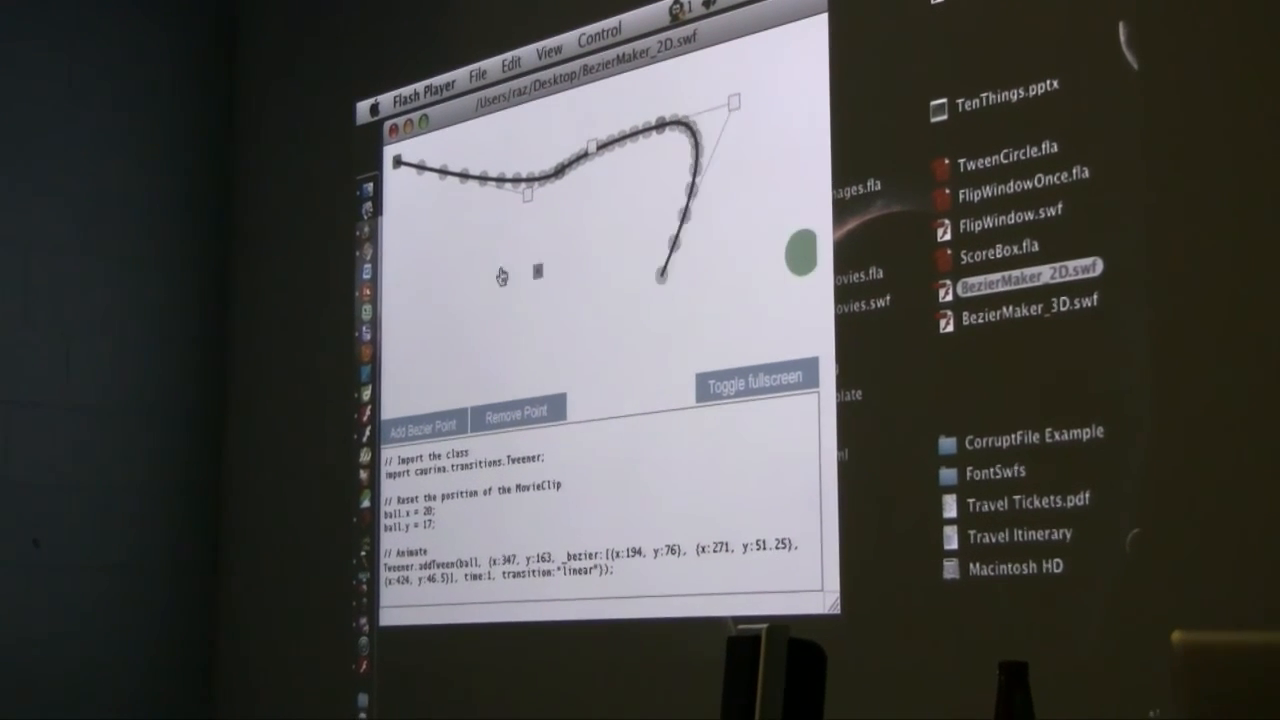
Step: Drag a bezier control point to reshape the curve and update the Tweener coordinates
{"action": "left_click_drag", "start_coordinate": [736, 100], "coordinate": [800, 280]}
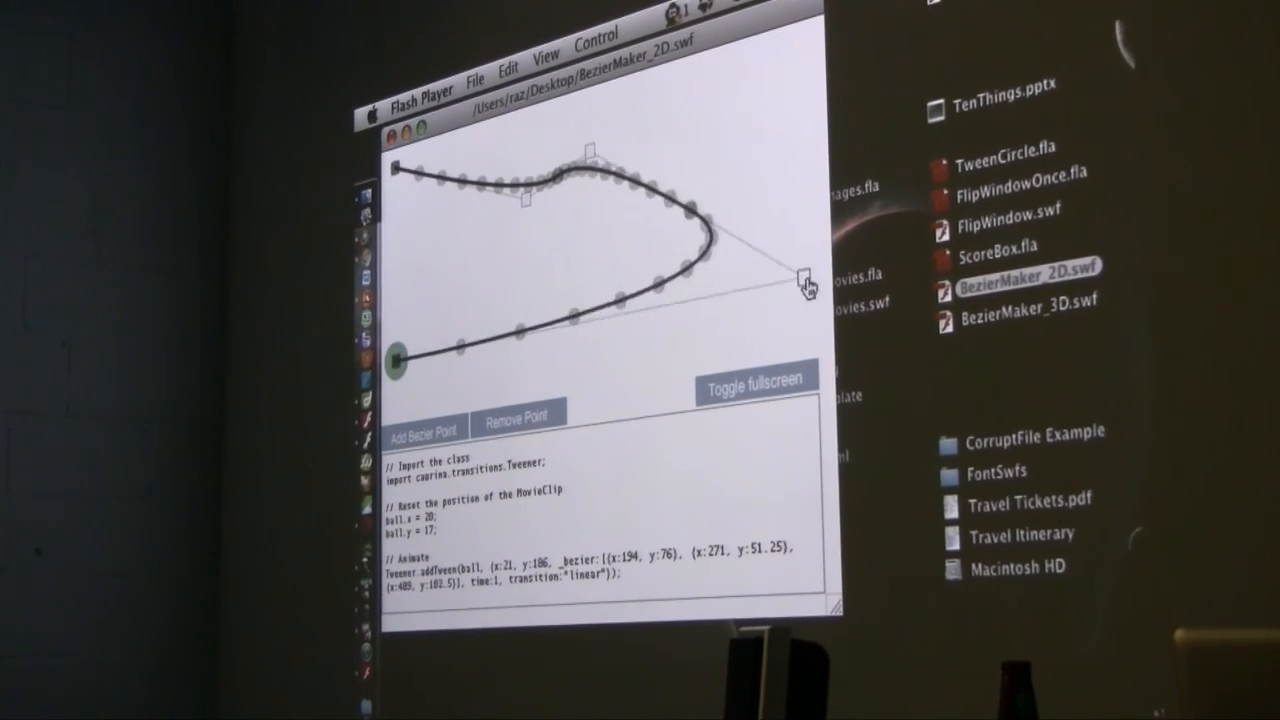